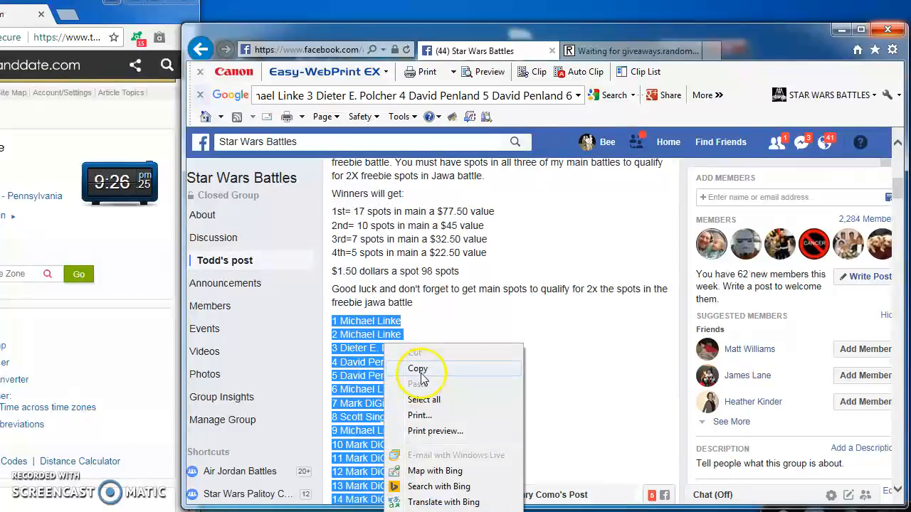
Step: Copy the post's numbered list of 98 spot names for the giveaway entries
click(418, 367)
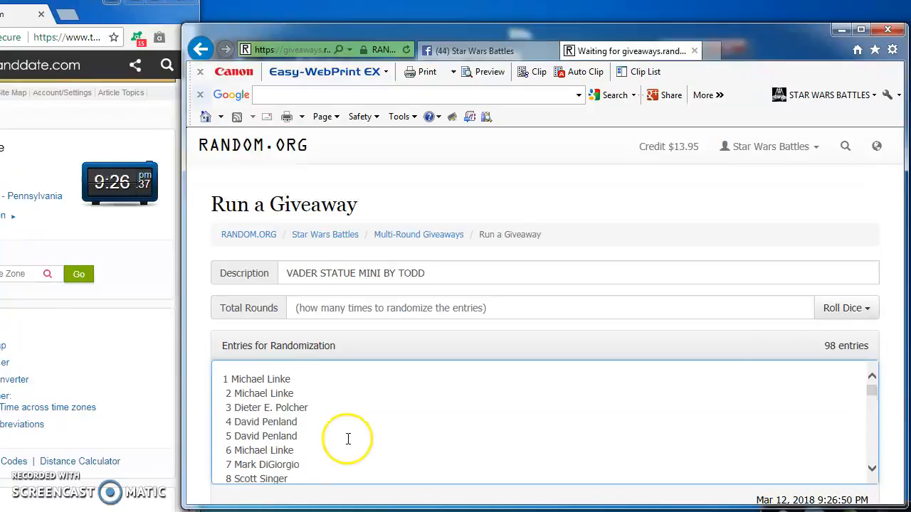
Step: Roll dice to set 5 rounds and begin the 'VADER STATUE MINI BY TODD' giveaway
click(843, 307)
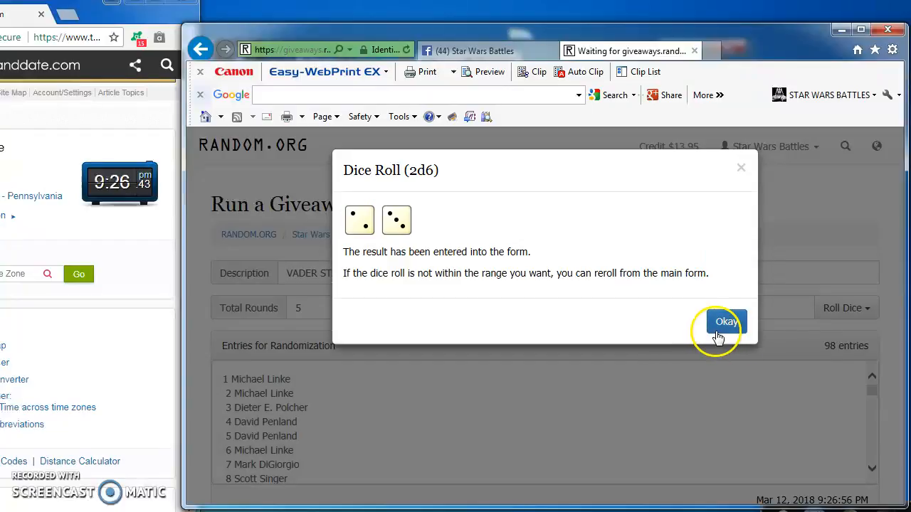
click(726, 321)
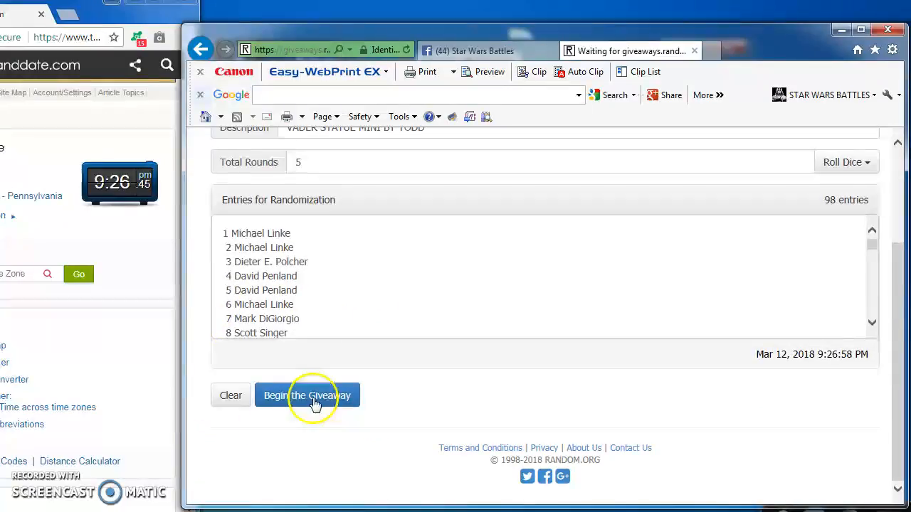
click(308, 396)
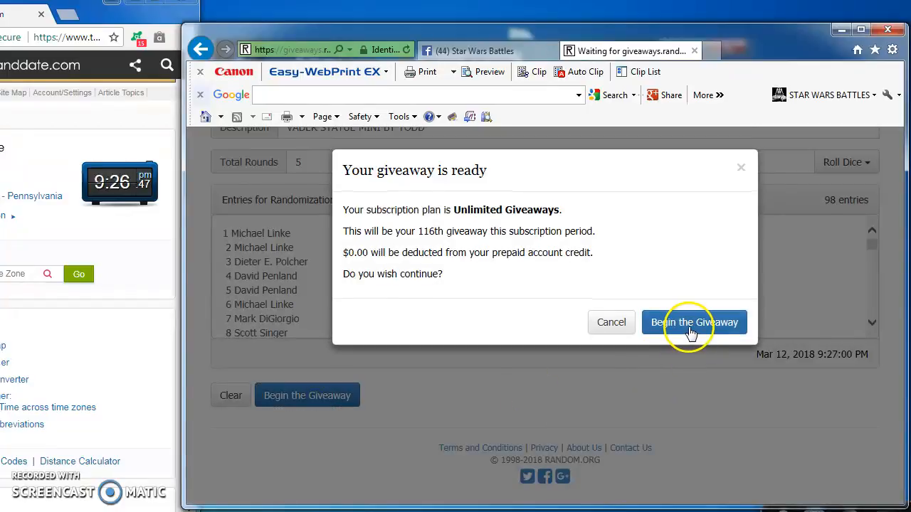
click(695, 322)
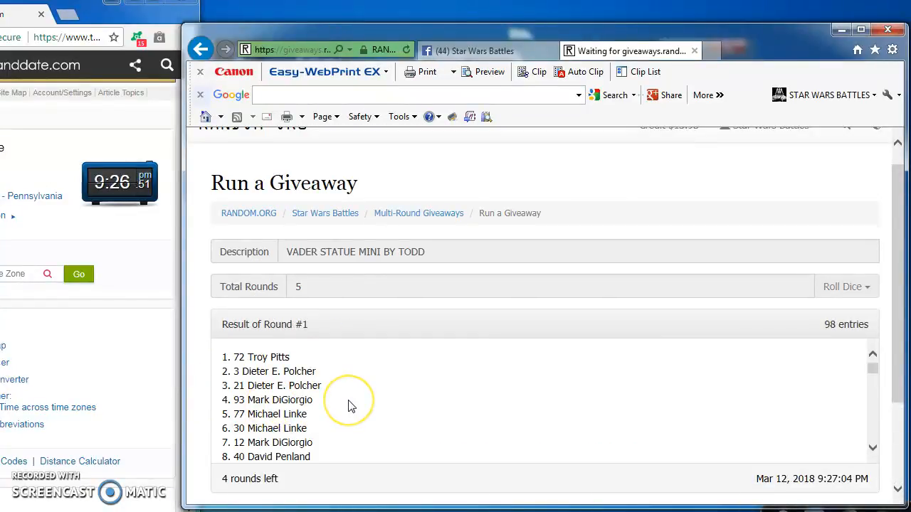
Step: Review Round 1 results, then draw Rounds 2 and 3, leaving 2 rounds
scroll(down, 3)
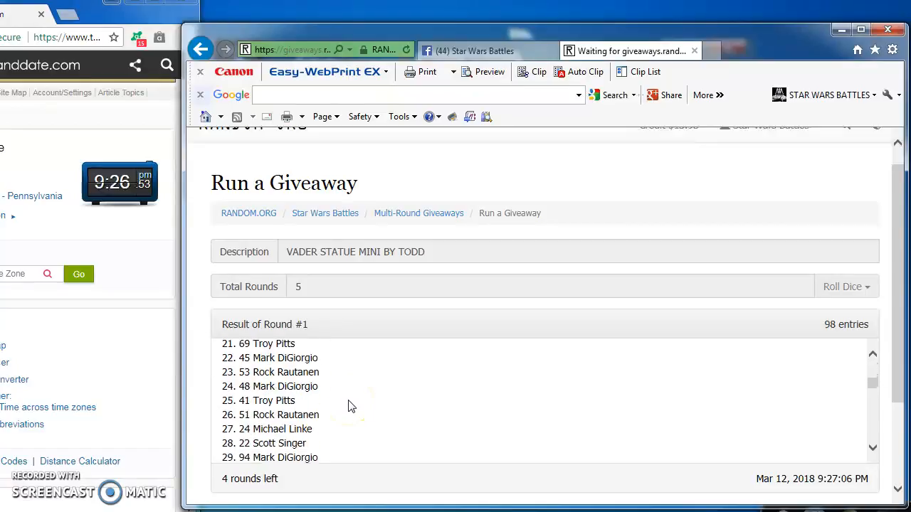
scroll(down, 3)
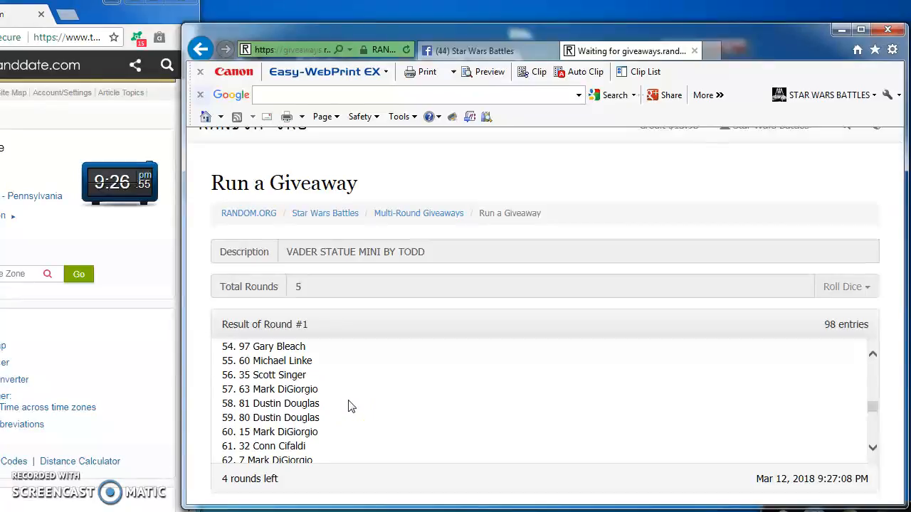
scroll(down, 3)
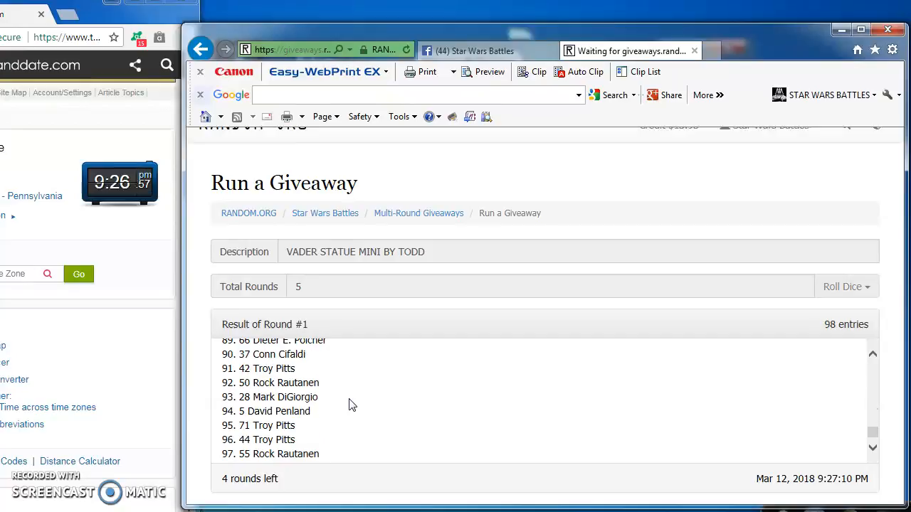
click(288, 395)
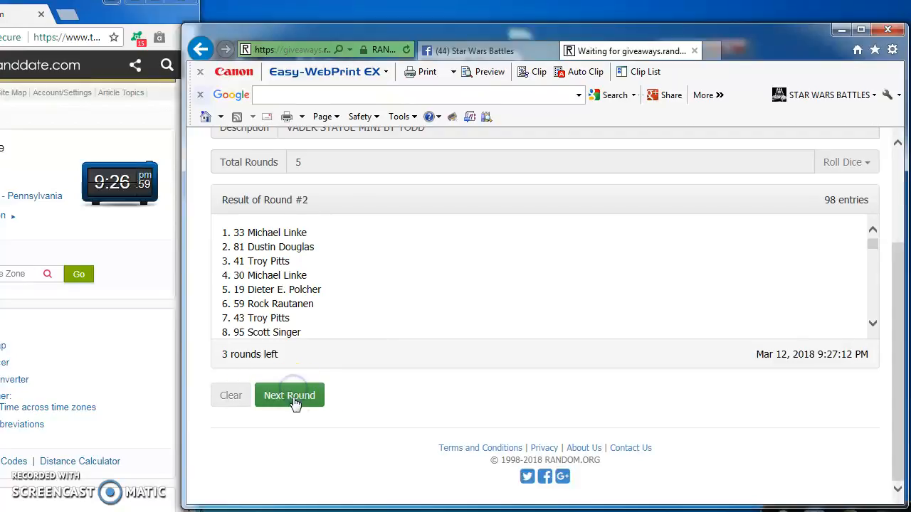
click(289, 396)
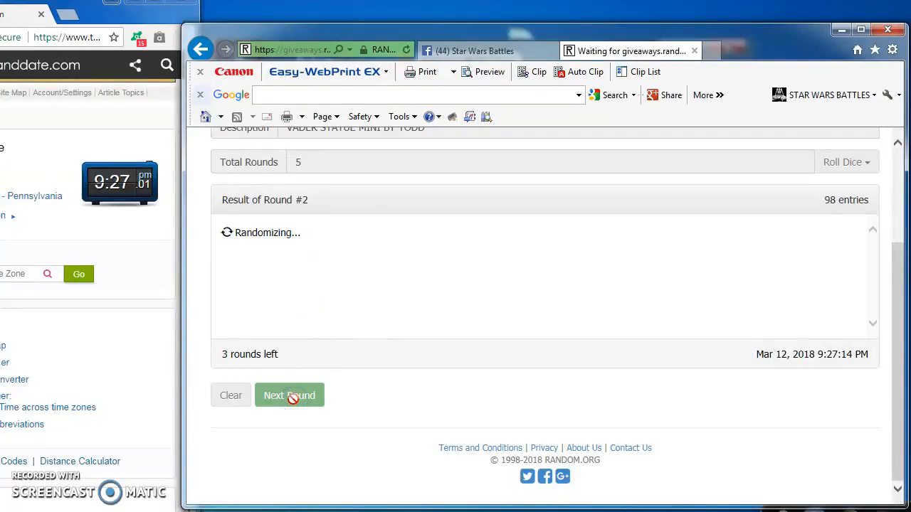
click(289, 396)
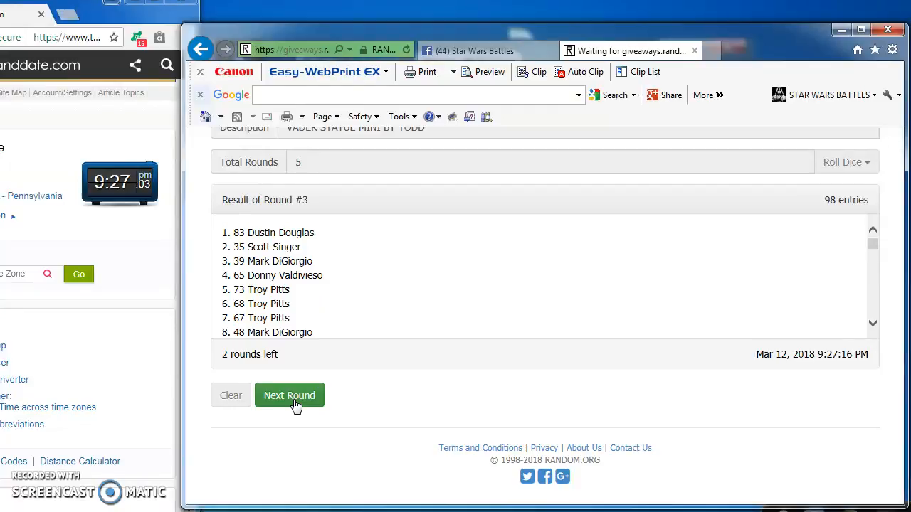
click(289, 396)
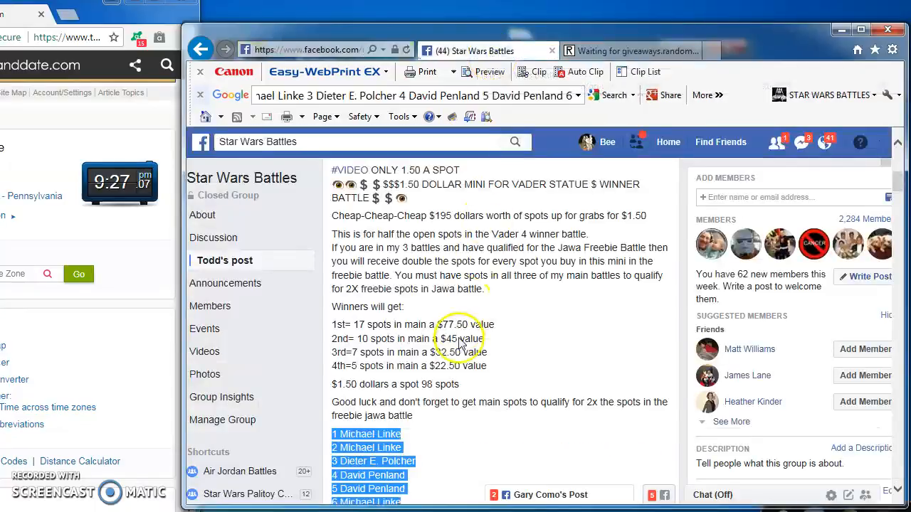
Step: Post a 'FINAL ROUND GOOD LUCK!!' comment and return to the running giveaway
scroll(down, 3)
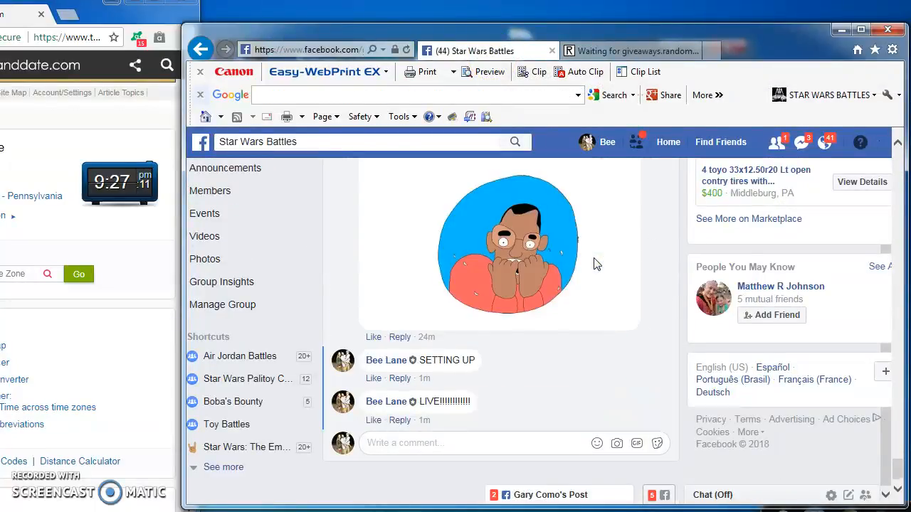
text(FINAL ROUND GO)
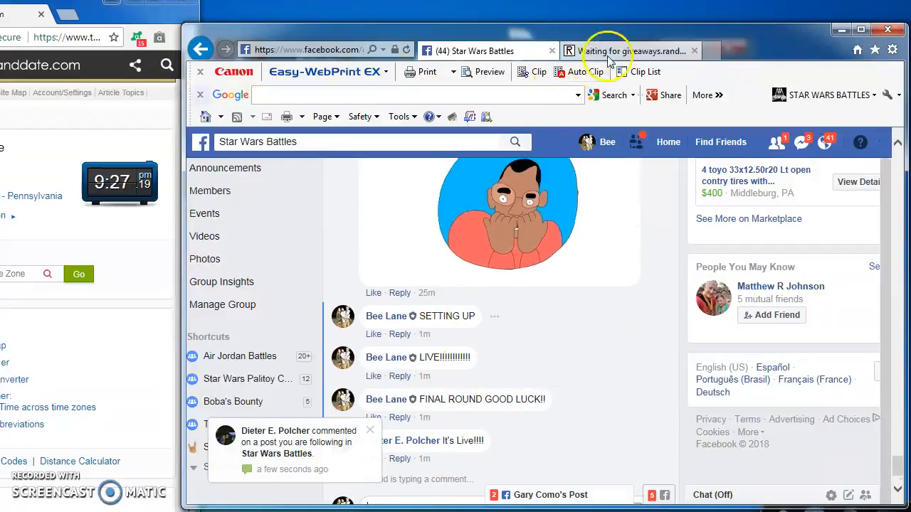
click(633, 51)
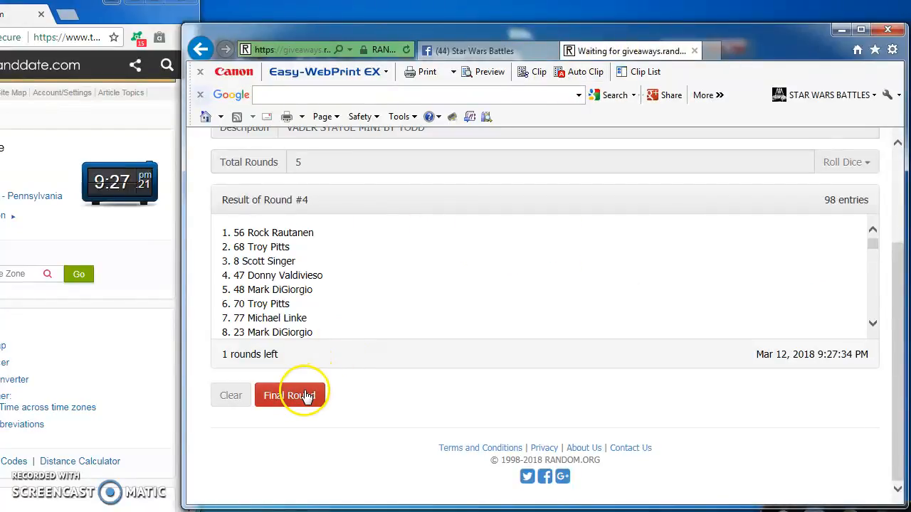
Step: Draw the final Round 5, completing the giveaway, and review its results
click(290, 396)
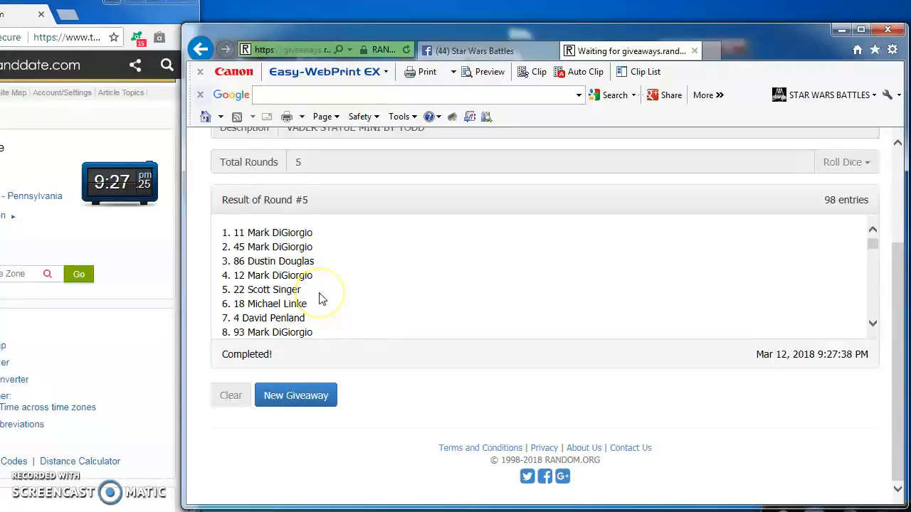
scroll(down, 3)
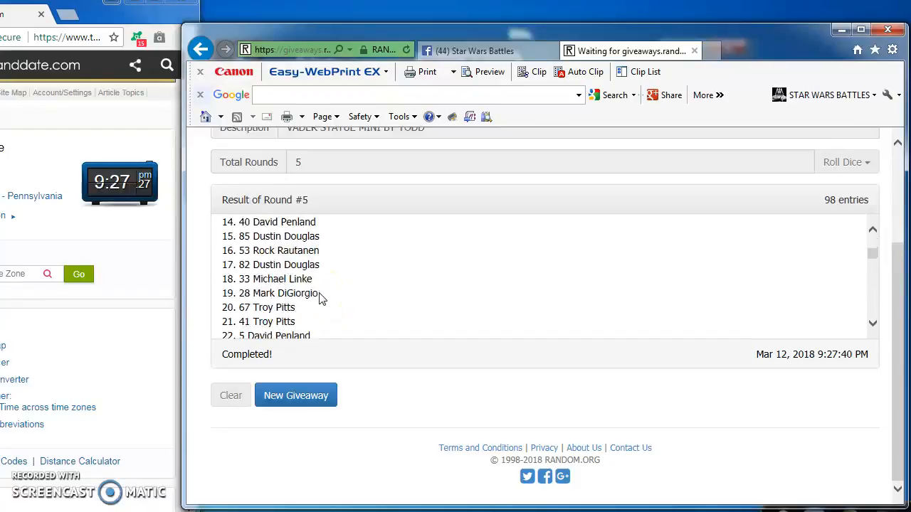
scroll(down, 3)
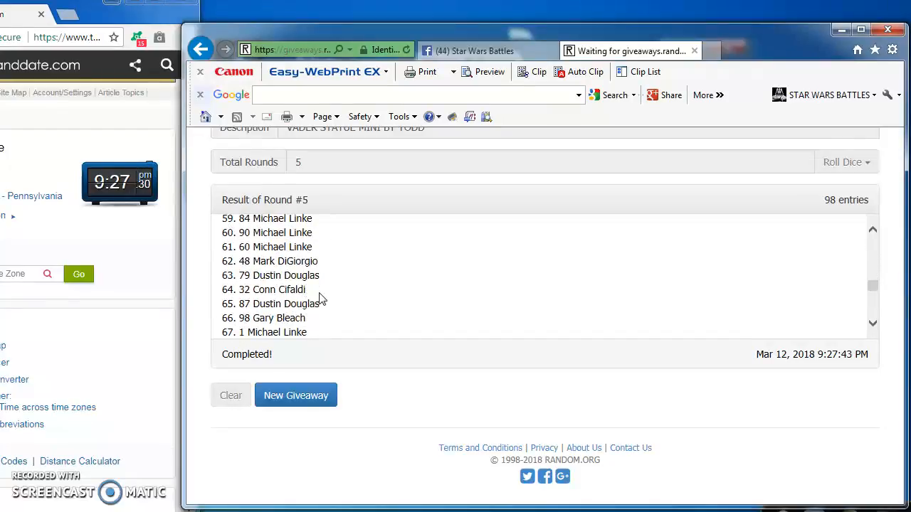
scroll(down, 3)
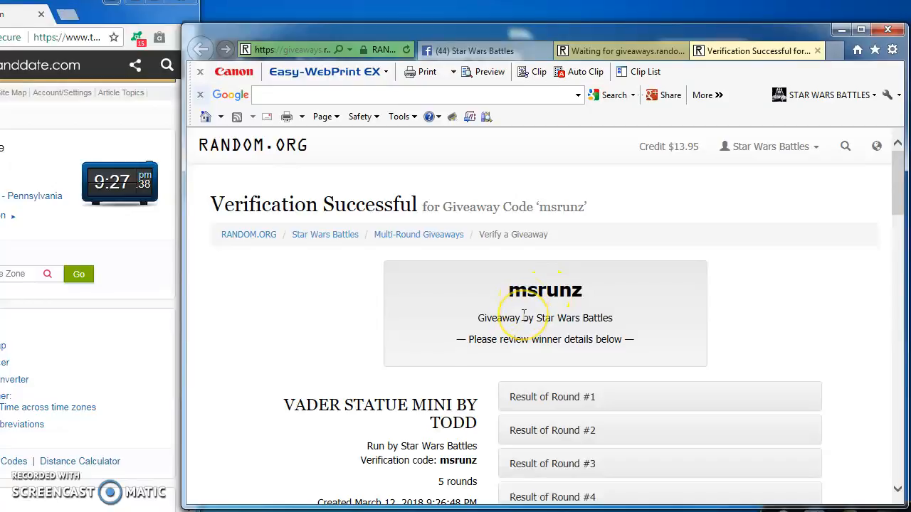
Step: Review the Round 5 FINAL results on the verification page for code msrunz
scroll(down, 3)
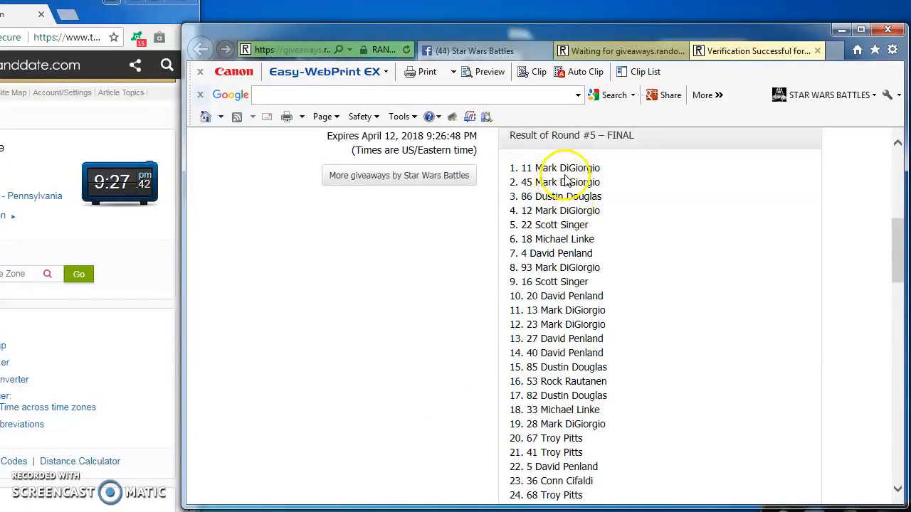
mouse_move(473, 51)
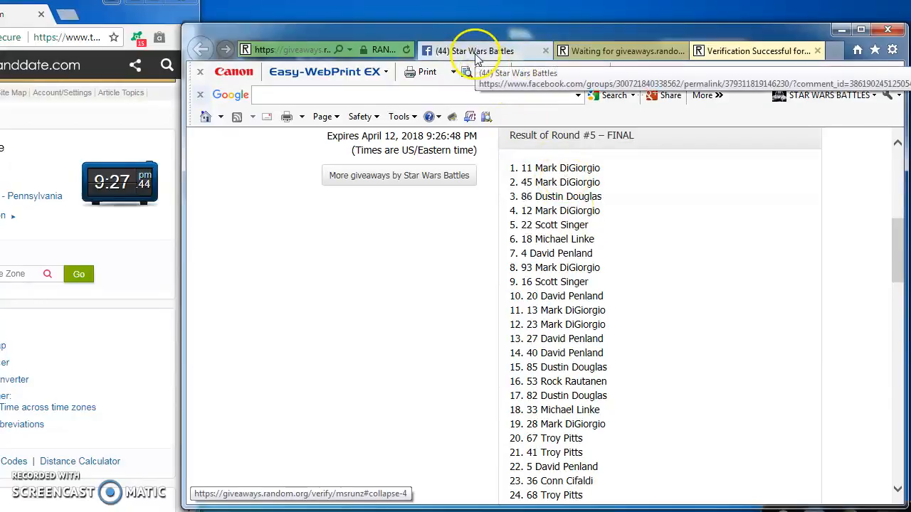
Step: Post a 'DONE 9:27' comment on the Facebook group post
click(475, 52)
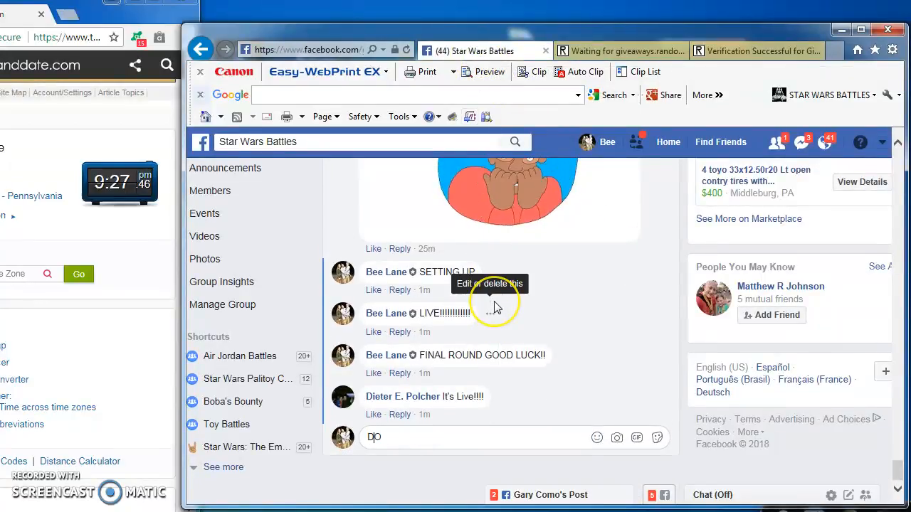
text(DONE 9:)
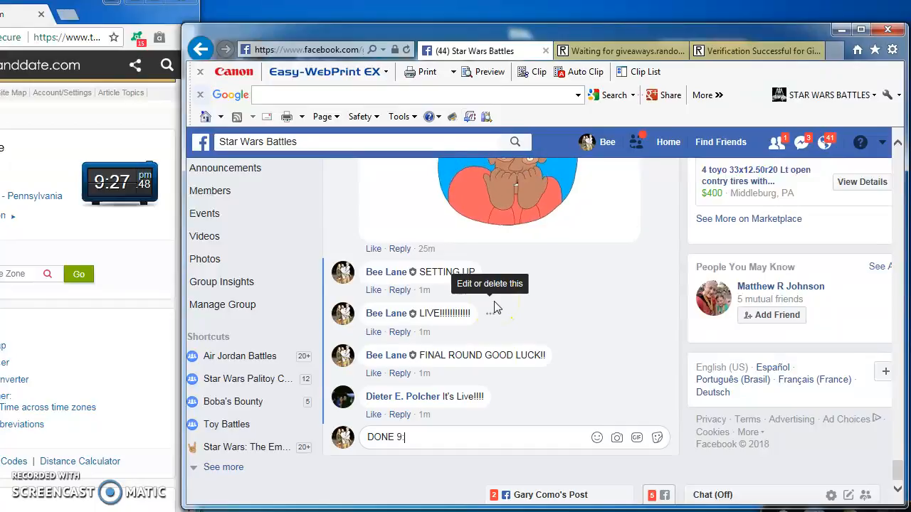
key(enter)
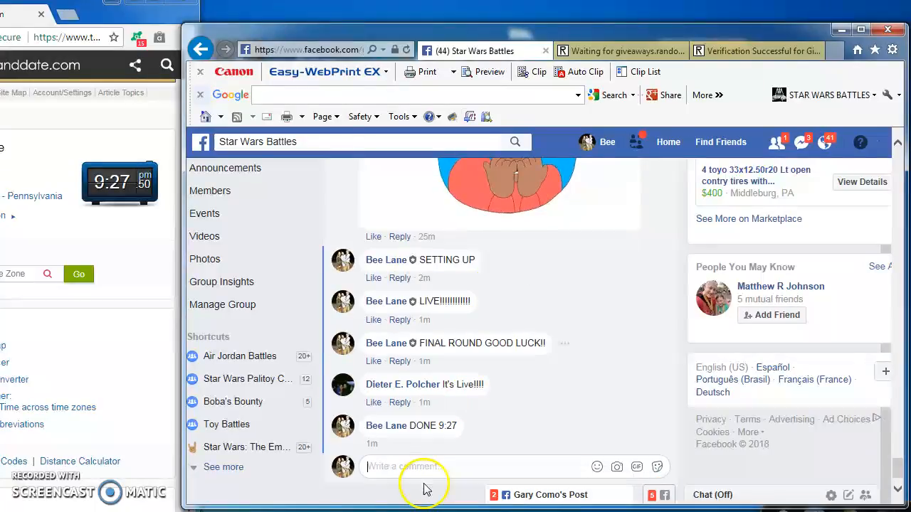
mouse_move(424, 444)
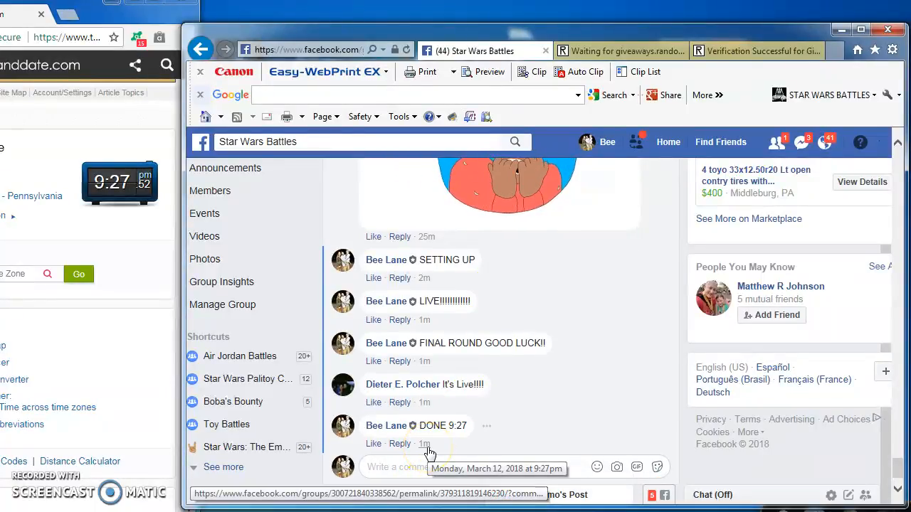